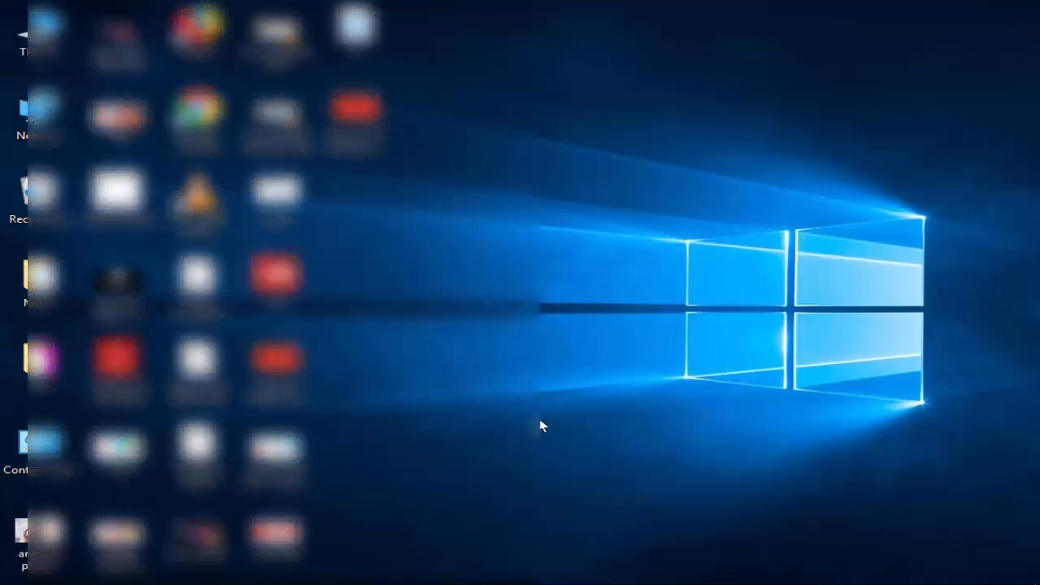
- Launch Windows Settings from the Start menu
{"action": "left_click", "coordinate": [13, 577]}
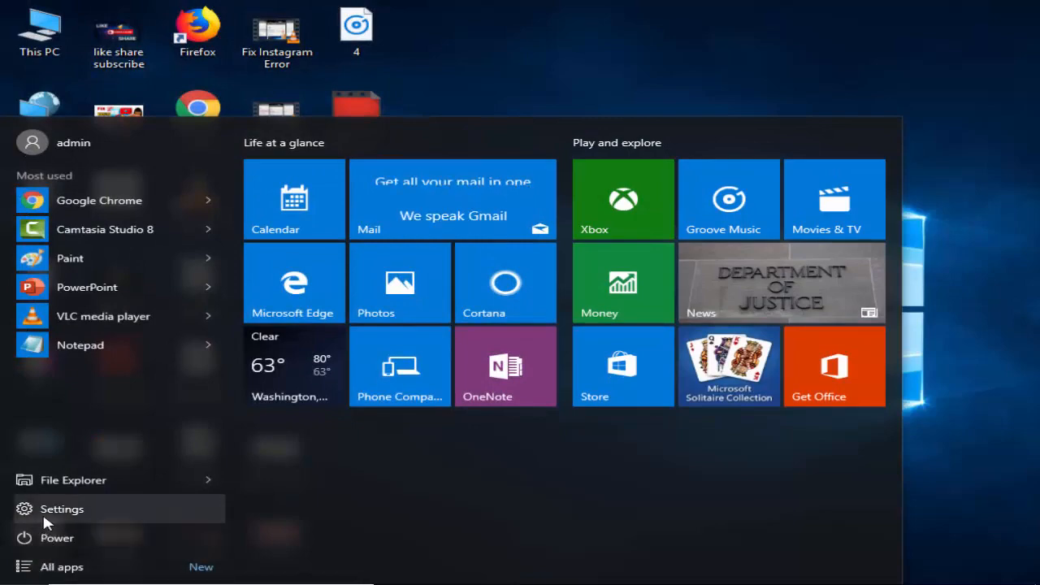
{"action": "left_click", "coordinate": [61, 509]}
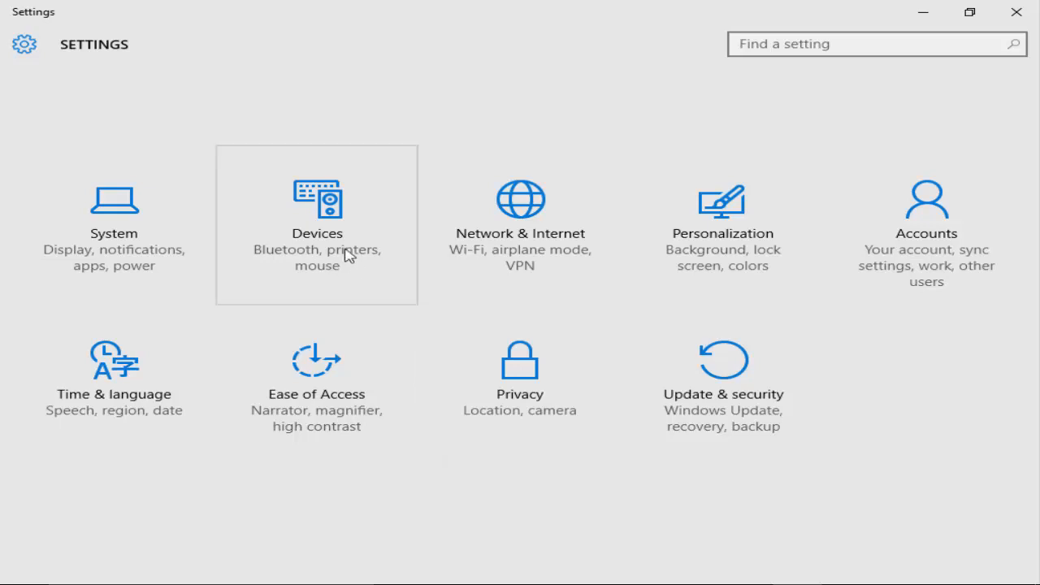
- Go to System > Tablet mode in Settings
{"action": "left_click", "coordinate": [114, 225]}
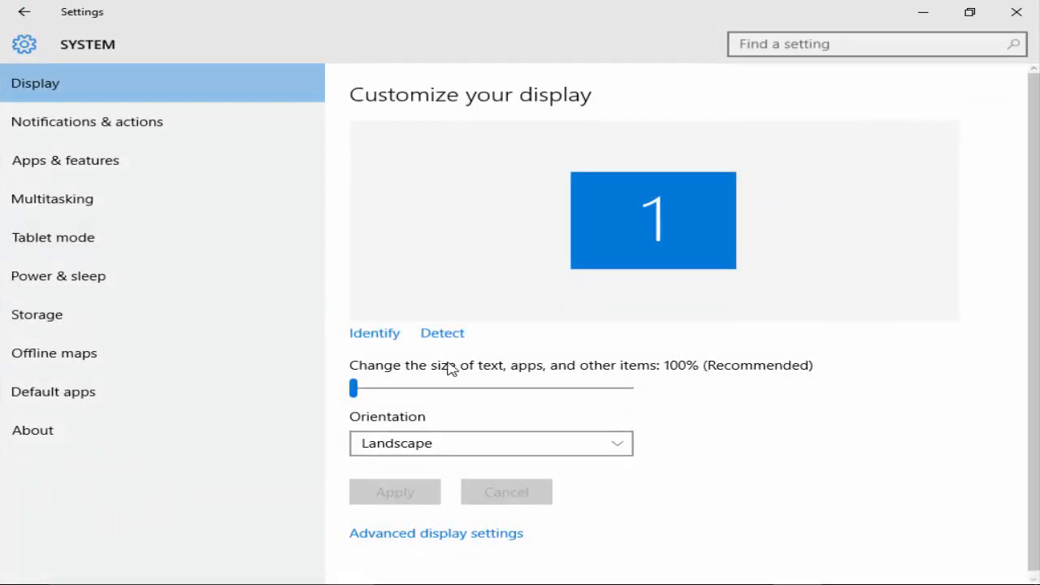
{"action": "mouse_move", "coordinate": [52, 238]}
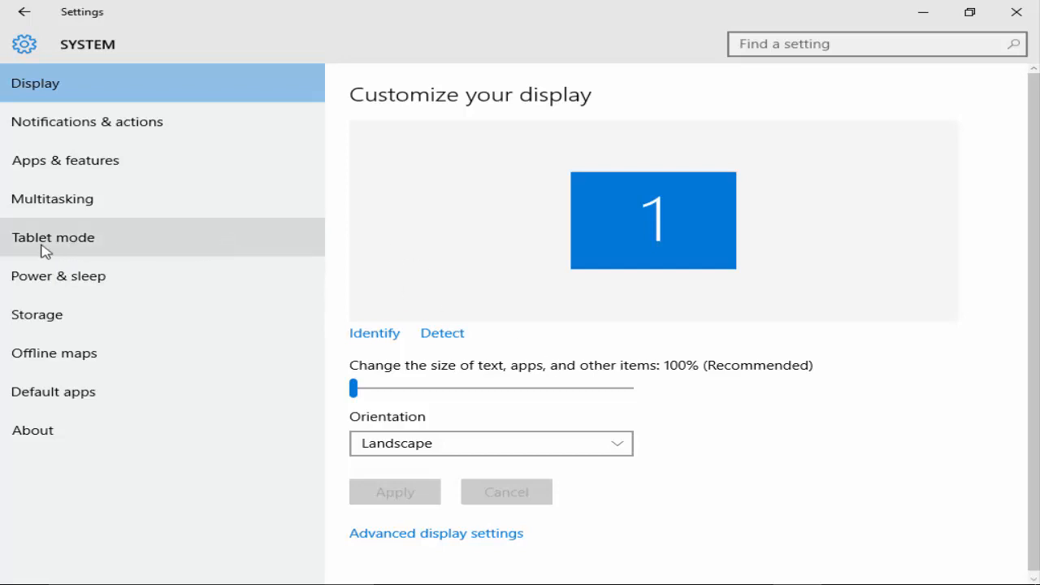
{"action": "left_click", "coordinate": [53, 238]}
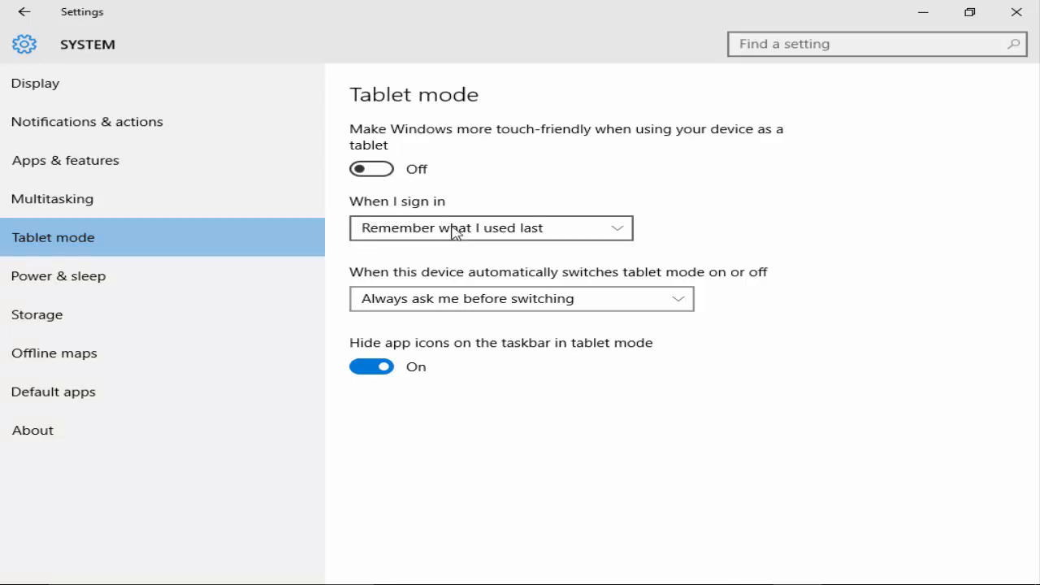
- Set 'When I sign in' to 'Go to the desktop' and keep 'Always ask me before switching'
{"action": "left_click", "coordinate": [490, 227]}
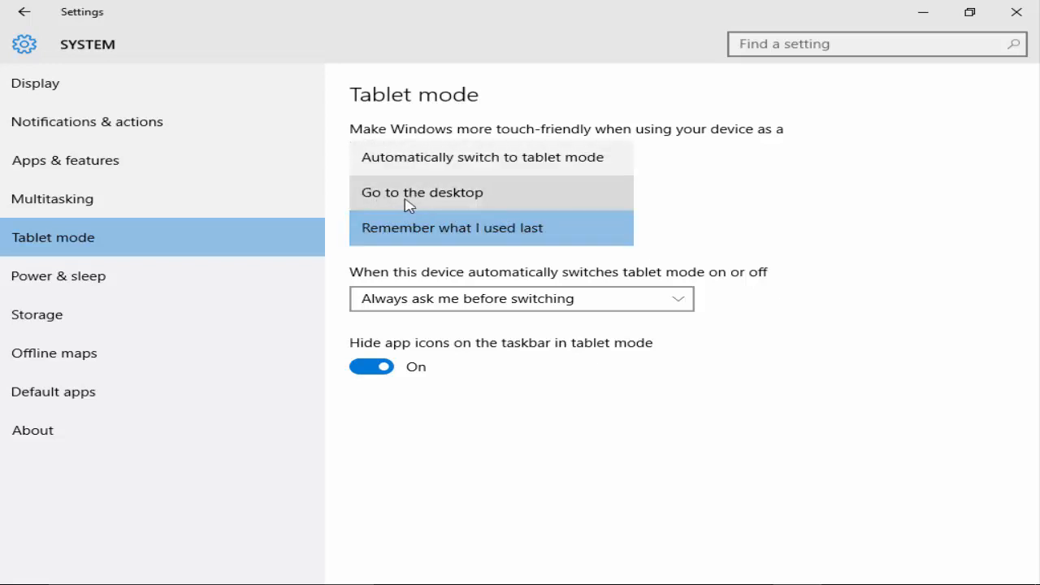
{"action": "left_click", "coordinate": [421, 192]}
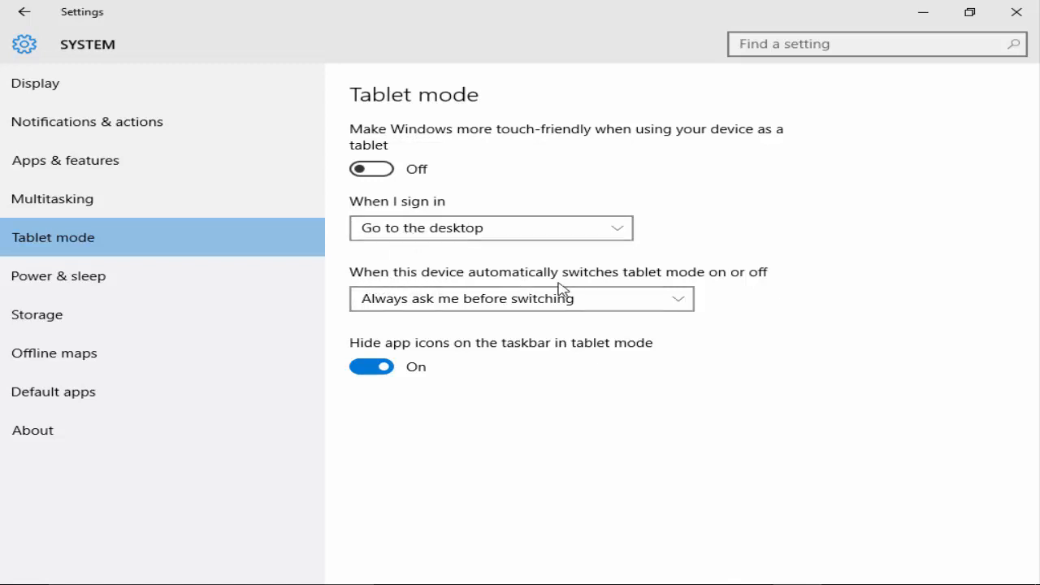
{"action": "mouse_move", "coordinate": [728, 286]}
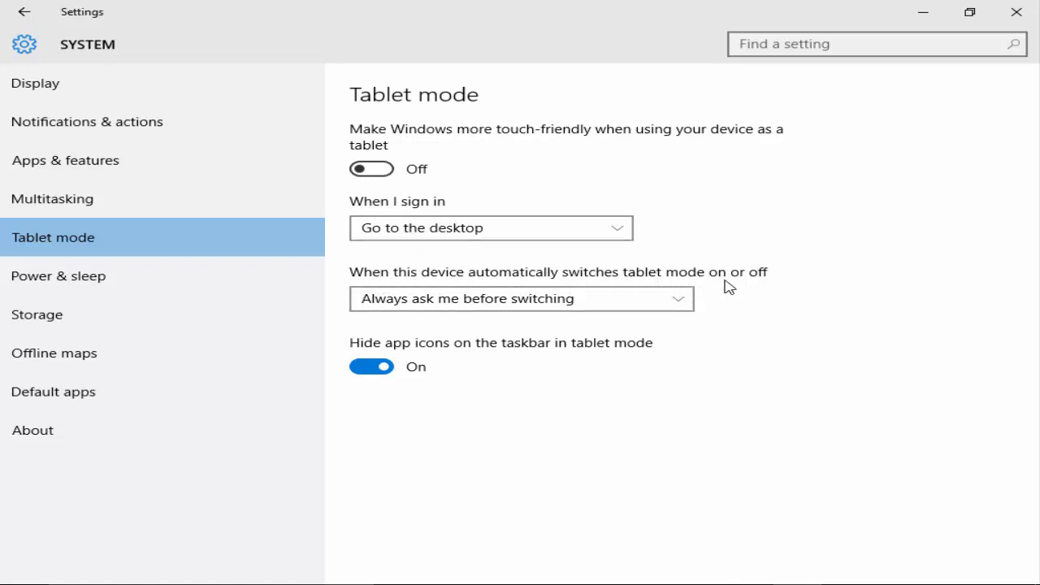
{"action": "left_click", "coordinate": [520, 299]}
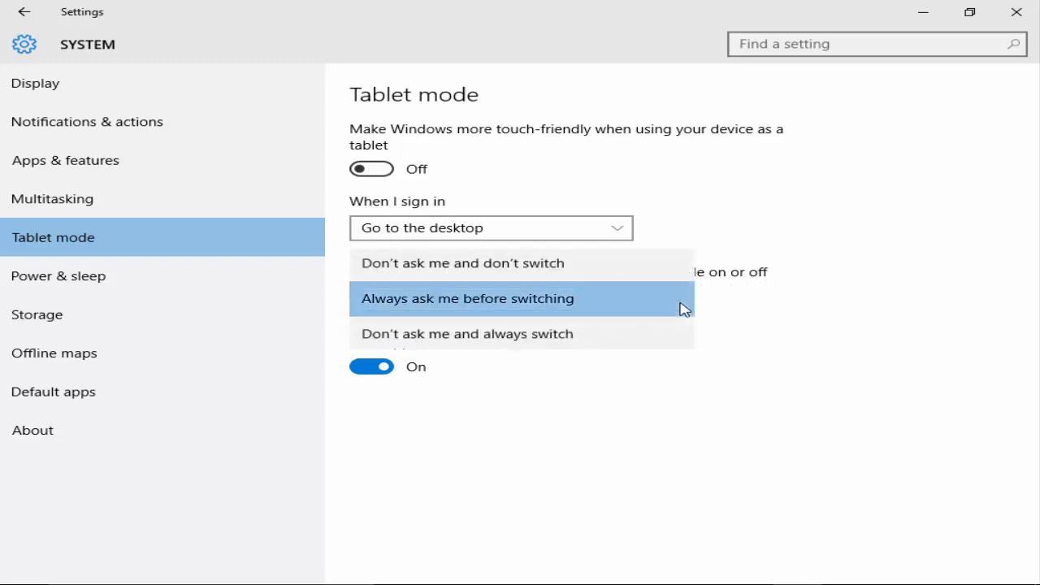
{"action": "mouse_move", "coordinate": [434, 304]}
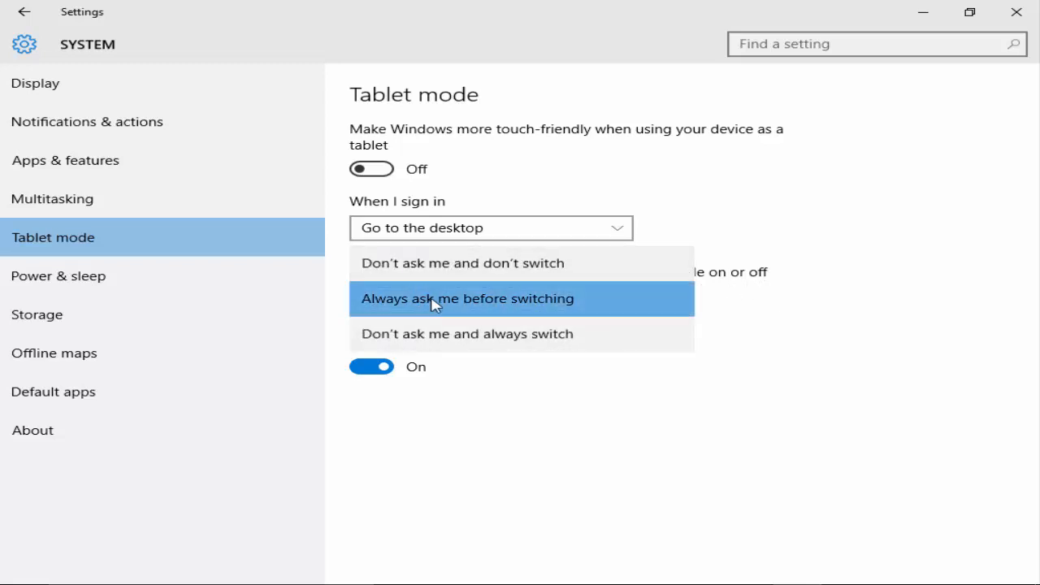
{"action": "left_click", "coordinate": [467, 298]}
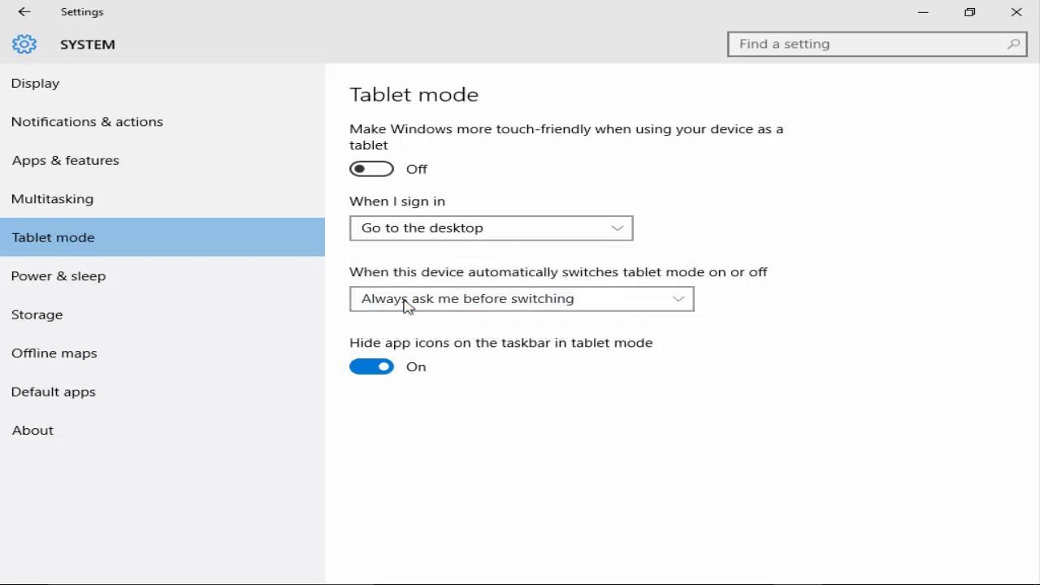
{"action": "mouse_move", "coordinate": [756, 327]}
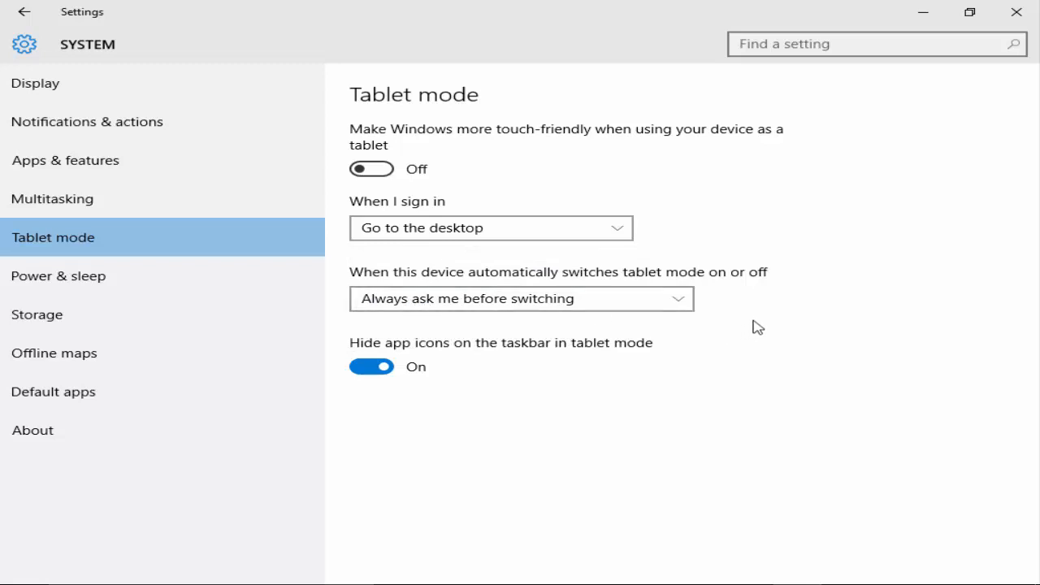
{"action": "mouse_move", "coordinate": [792, 297]}
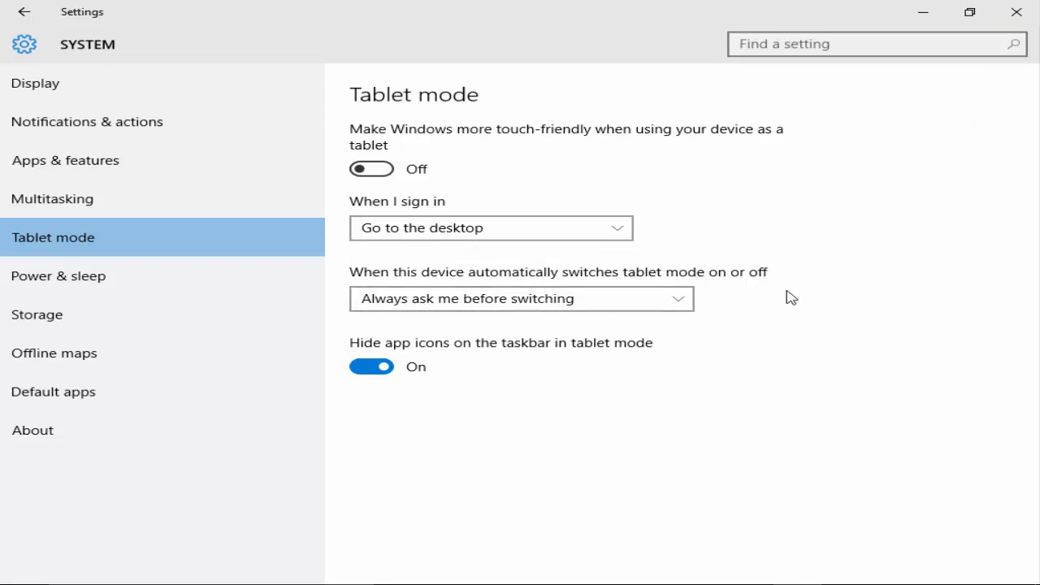
{"action": "mouse_move", "coordinate": [780, 304]}
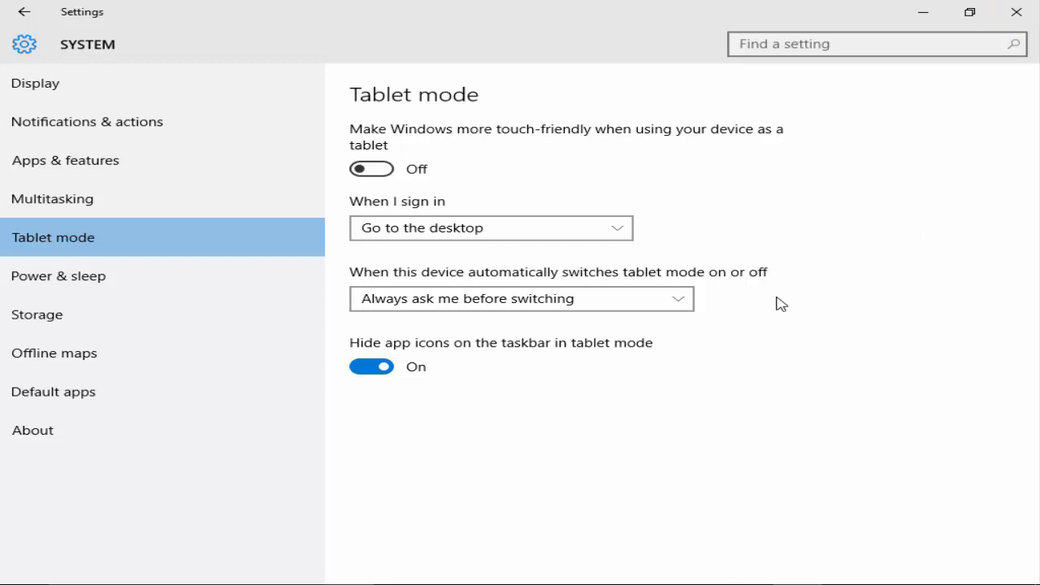
{"action": "mouse_move", "coordinate": [480, 476]}
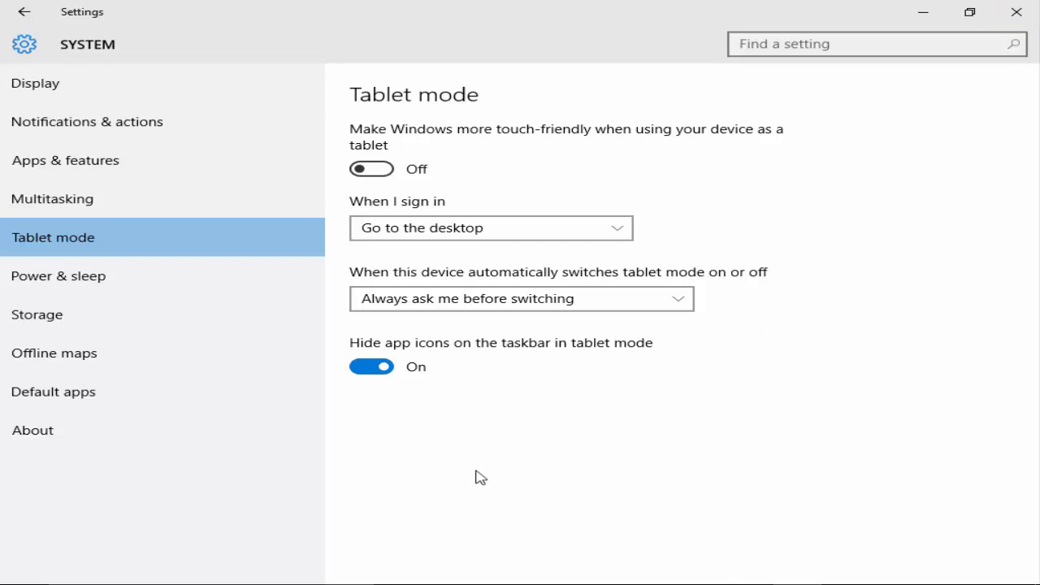